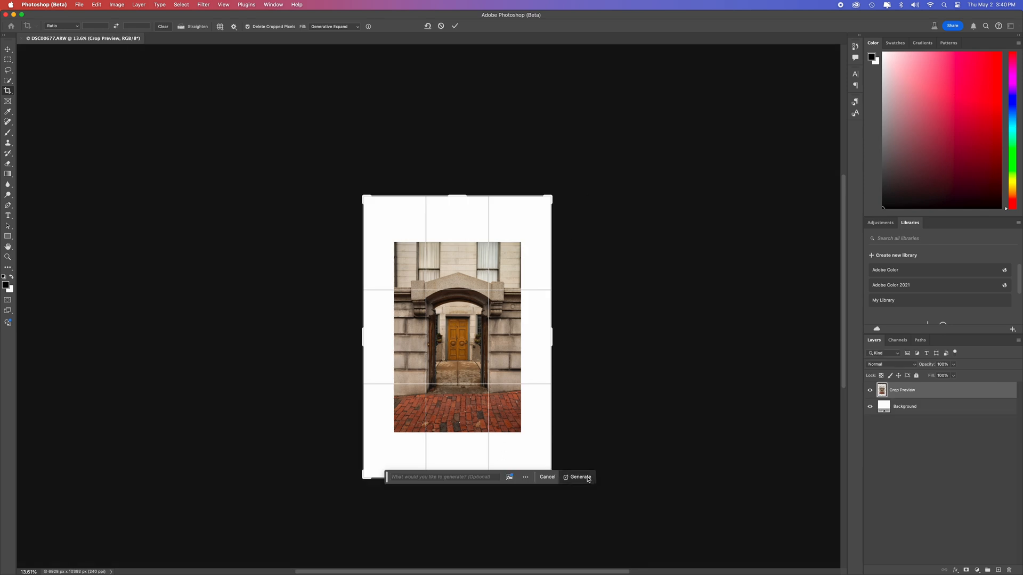
# - Generate the expanded door photo surroundings, choose variation 2, and save the image
pyautogui.click(577, 477)
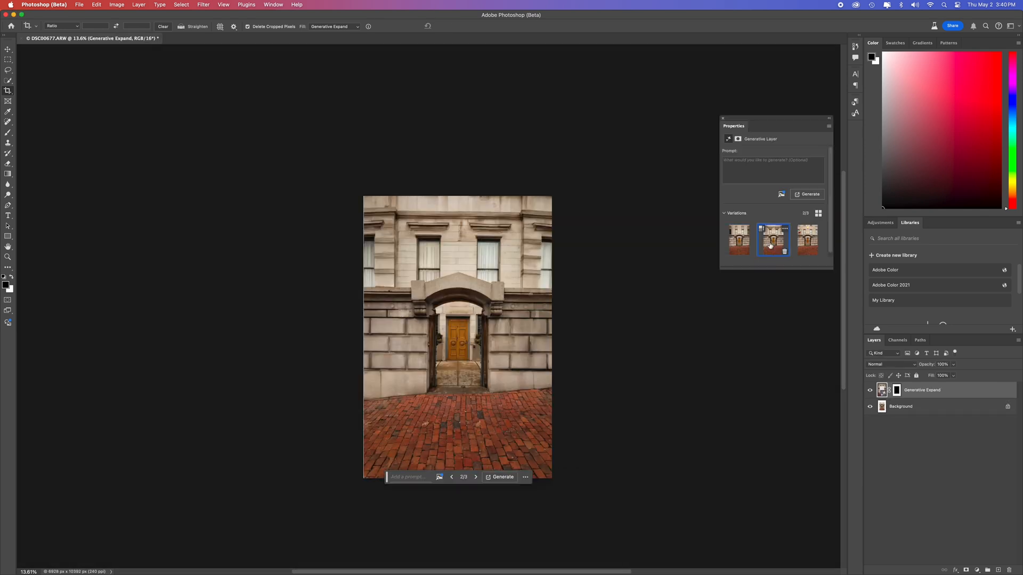
pyautogui.click(95, 5)
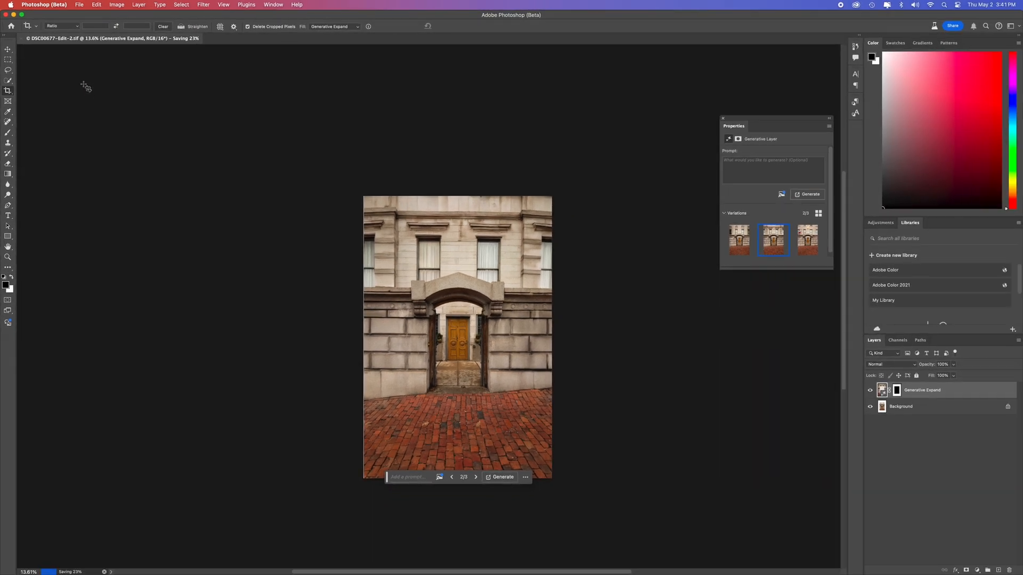
pyautogui.click(678, 557)
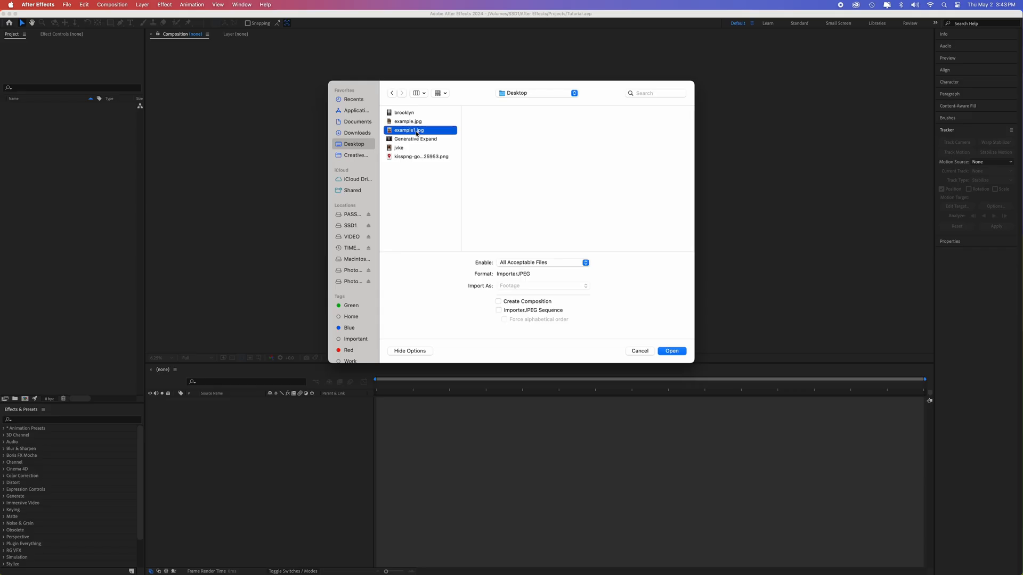
# - Import the expanded door photo and open its layer in the Layer viewer for masking
pyautogui.click(671, 351)
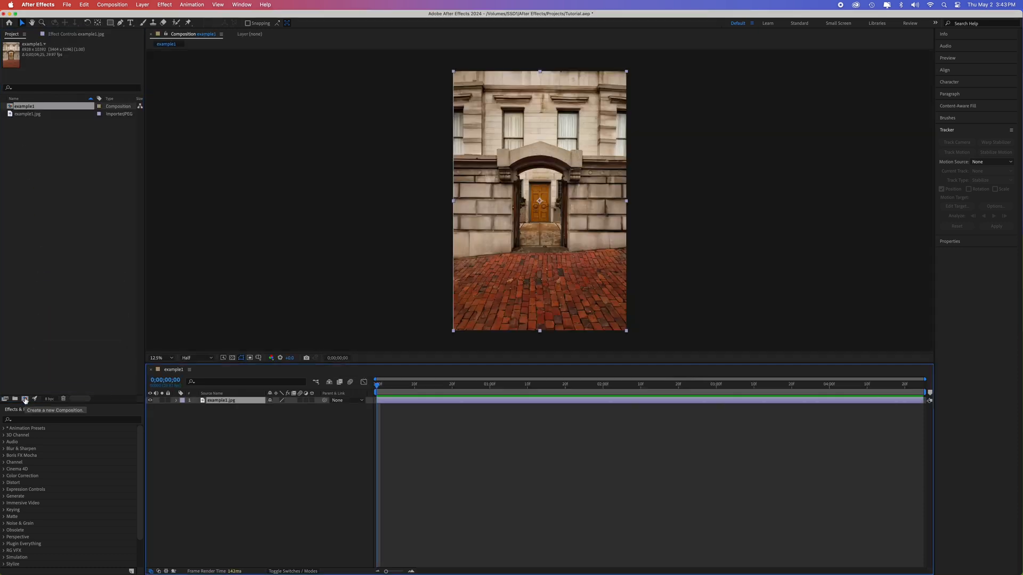
pyautogui.doubleClick(221, 400)
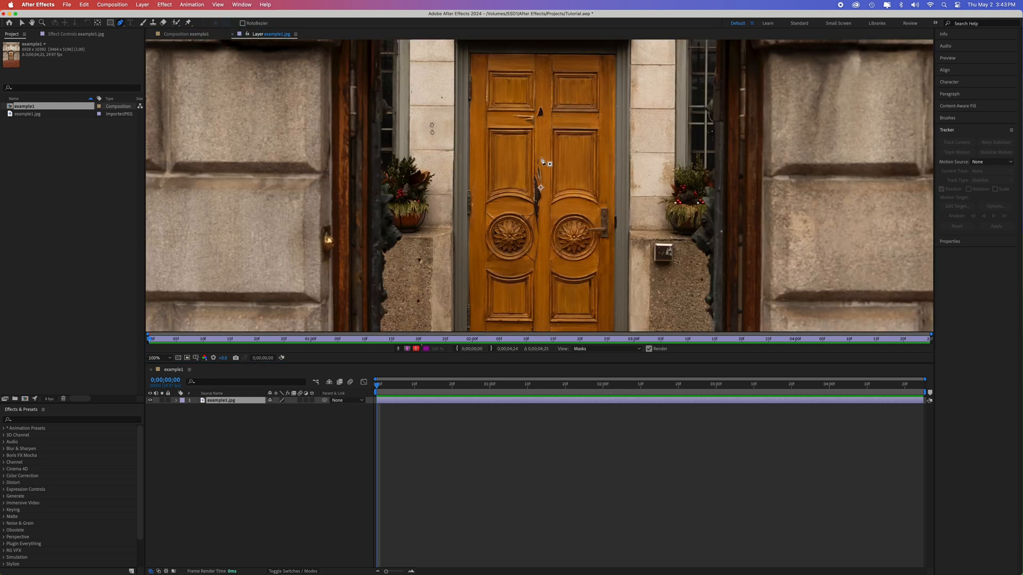
pyautogui.moveTo(471, 57)
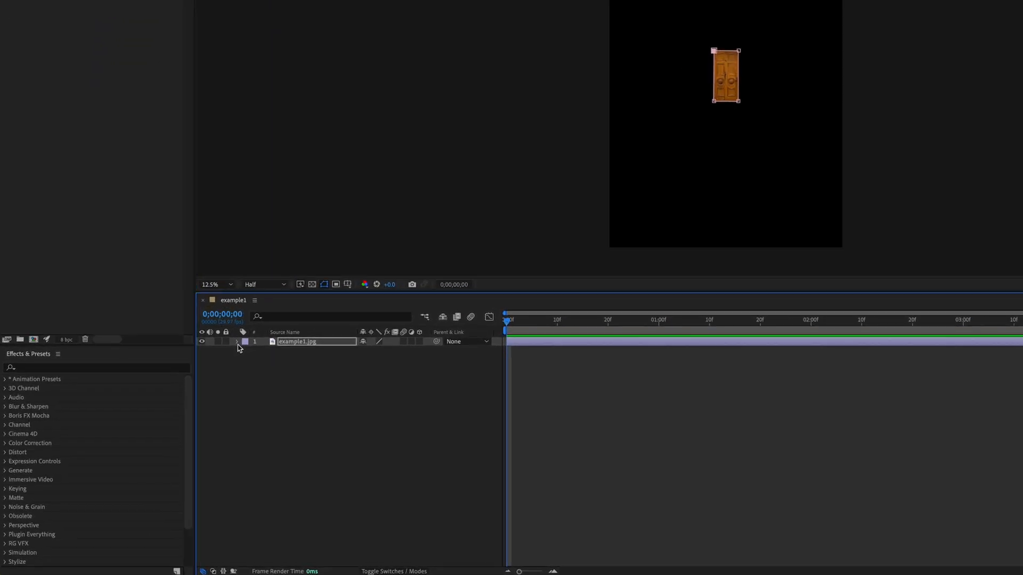
# - Set the top photo copy's Mask 1 mode to Subtract, cutting the door out
pyautogui.click(237, 342)
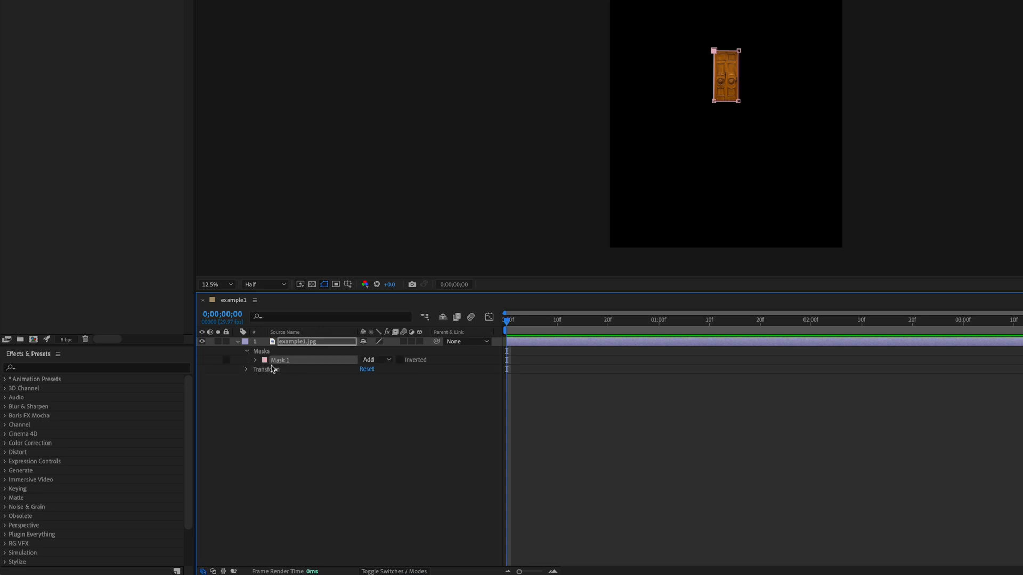
pyautogui.click(257, 360)
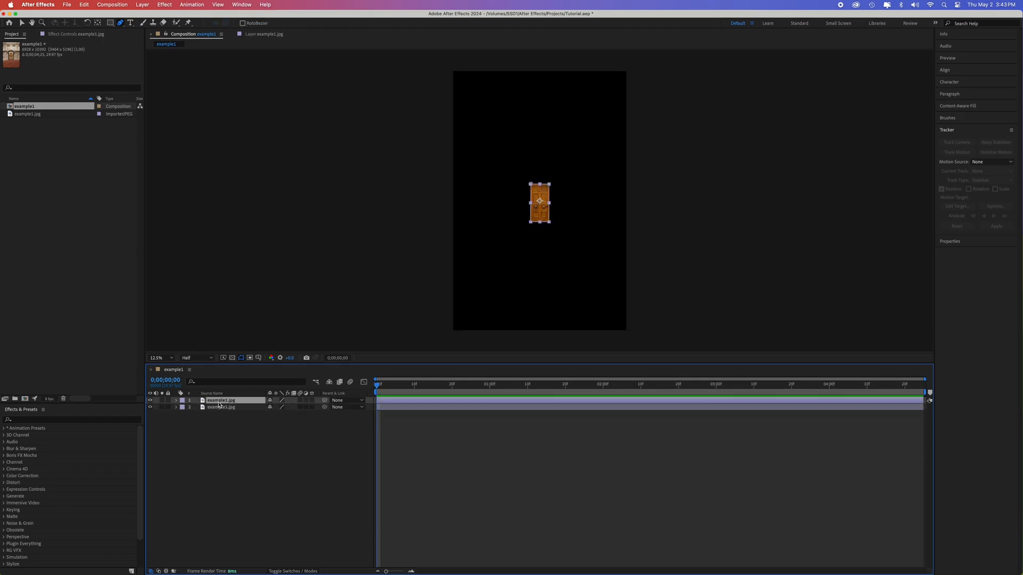
pyautogui.click(175, 401)
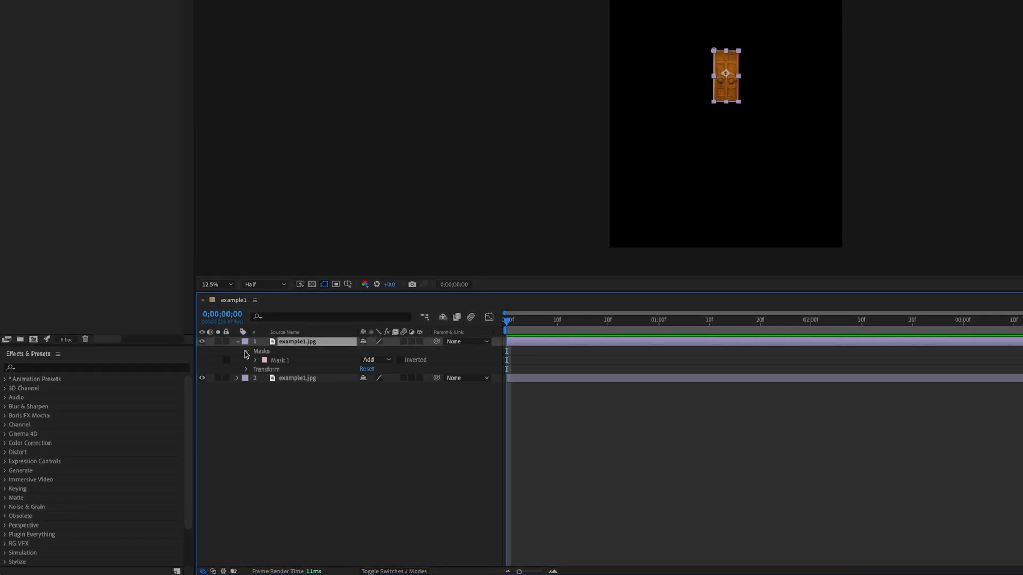
pyautogui.click(371, 360)
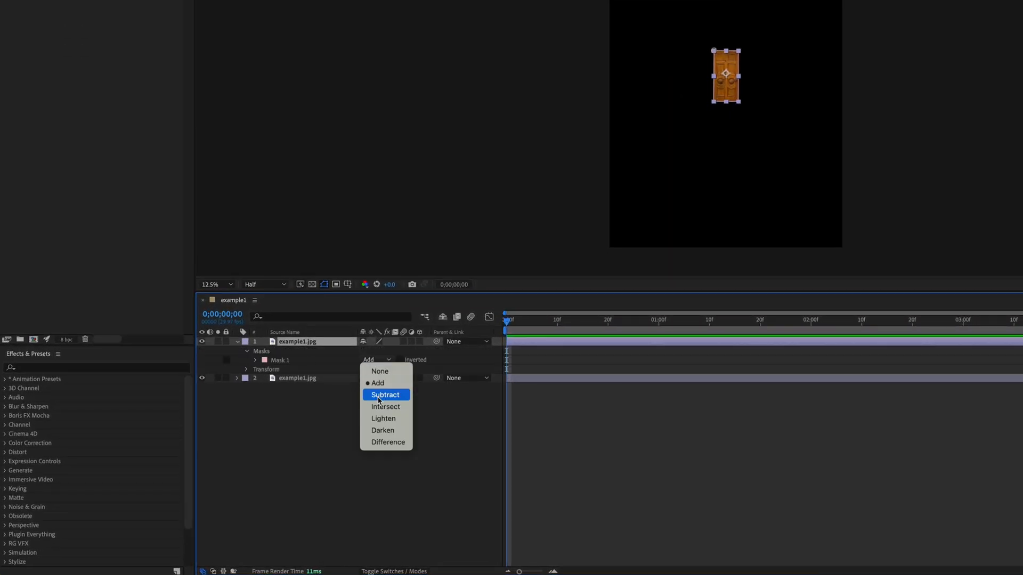
pyautogui.click(385, 395)
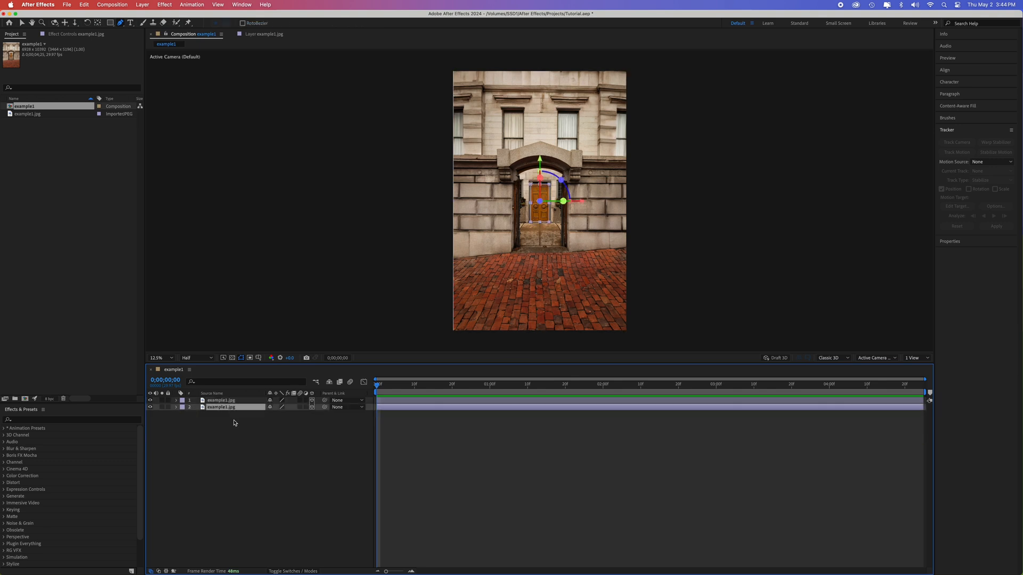
# - Keyframe the door layer's Position slide, apply Easy Ease, and check the closed door
pyautogui.click(176, 407)
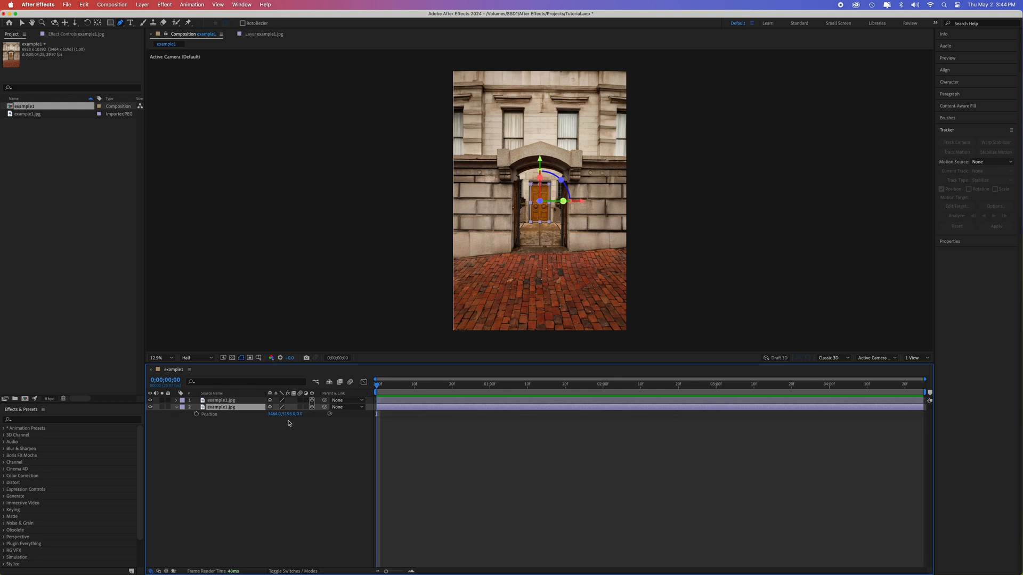
pyautogui.moveTo(204, 419)
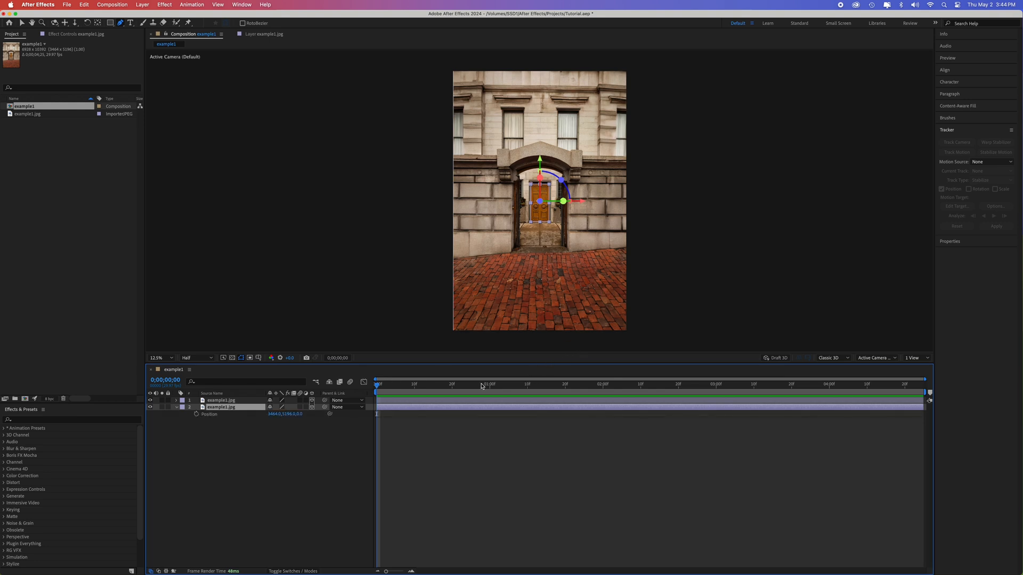
pyautogui.moveTo(487, 387)
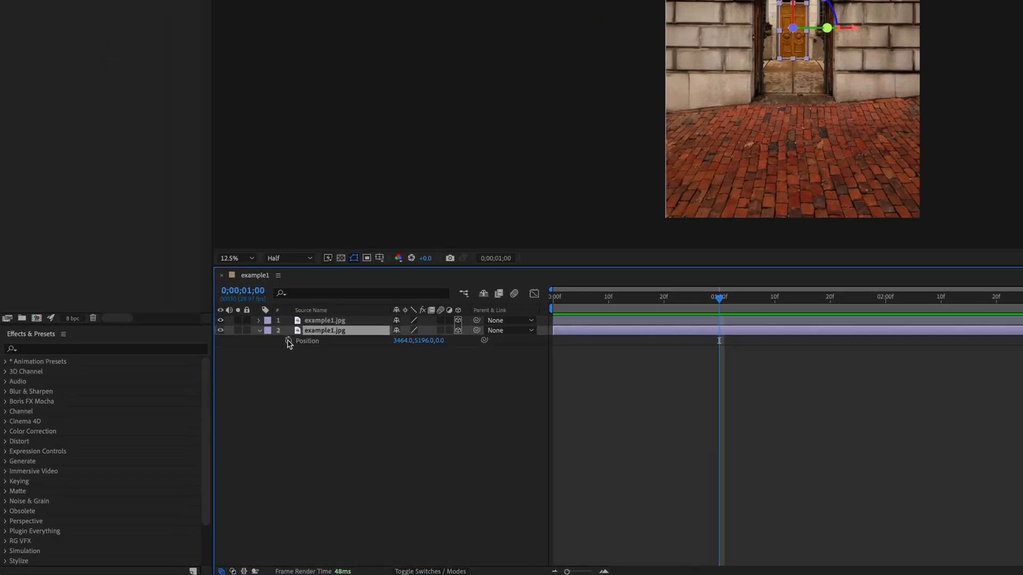
pyautogui.click(292, 343)
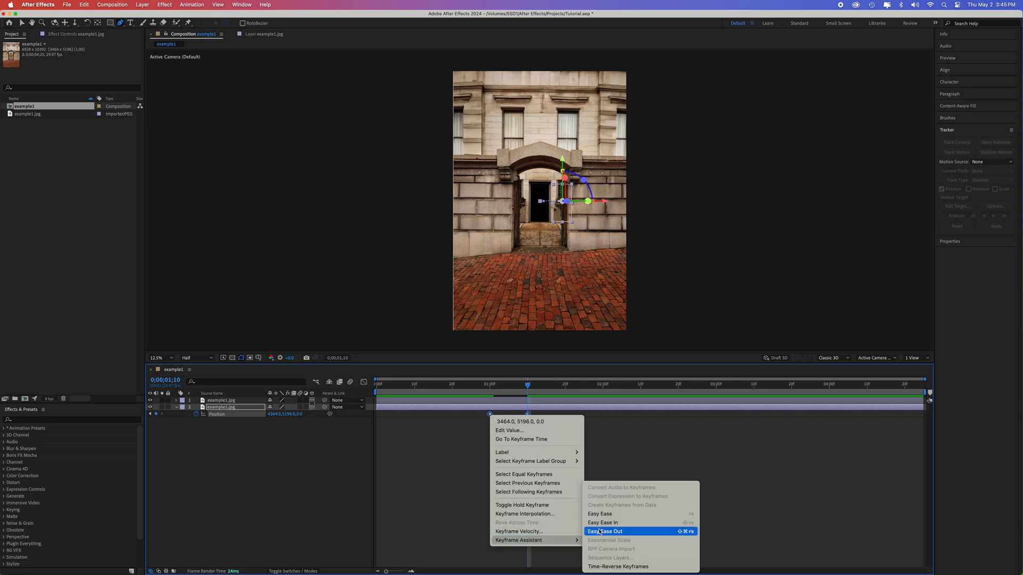
pyautogui.click(604, 531)
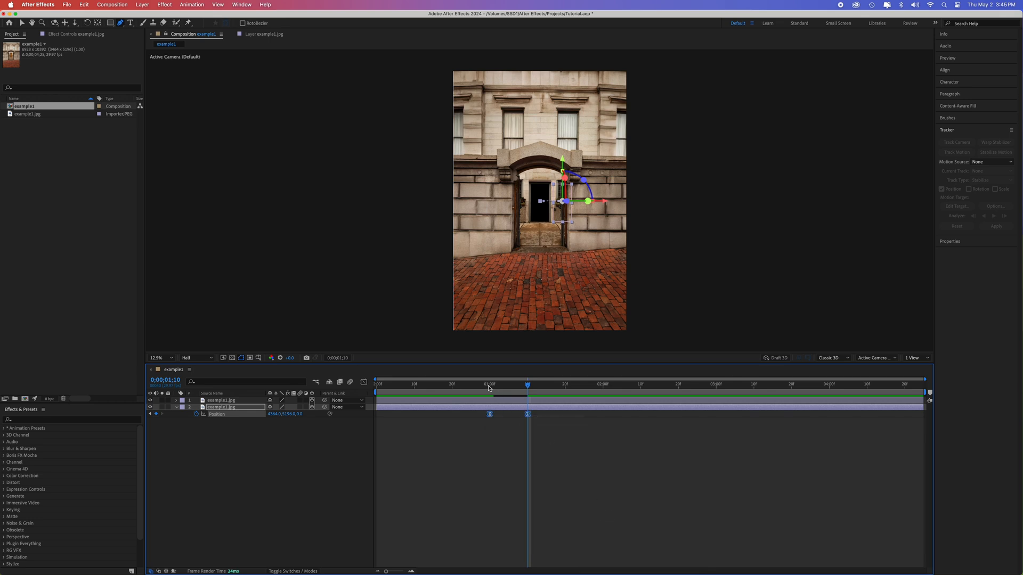
pyautogui.click(475, 384)
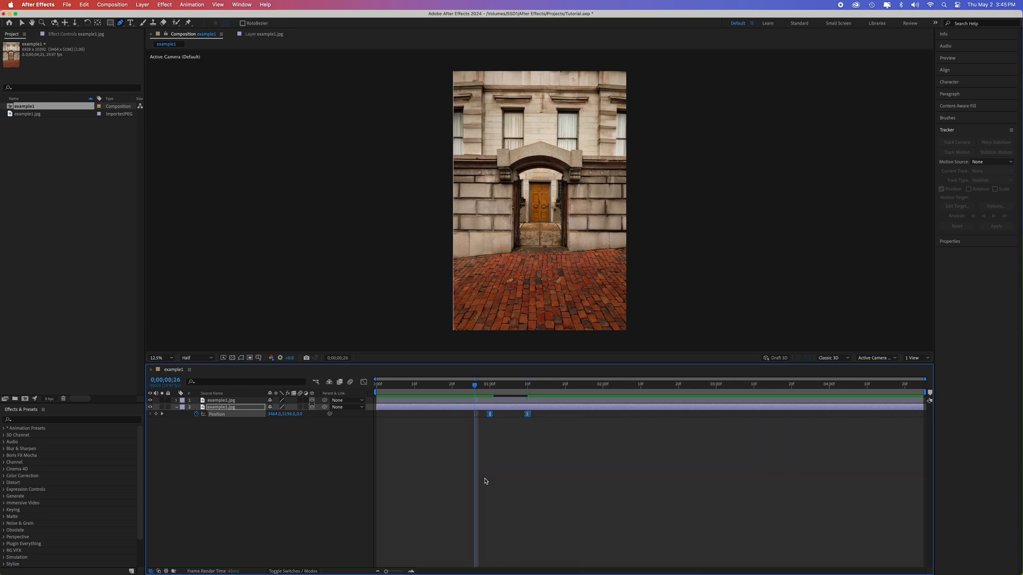
pyautogui.click(157, 357)
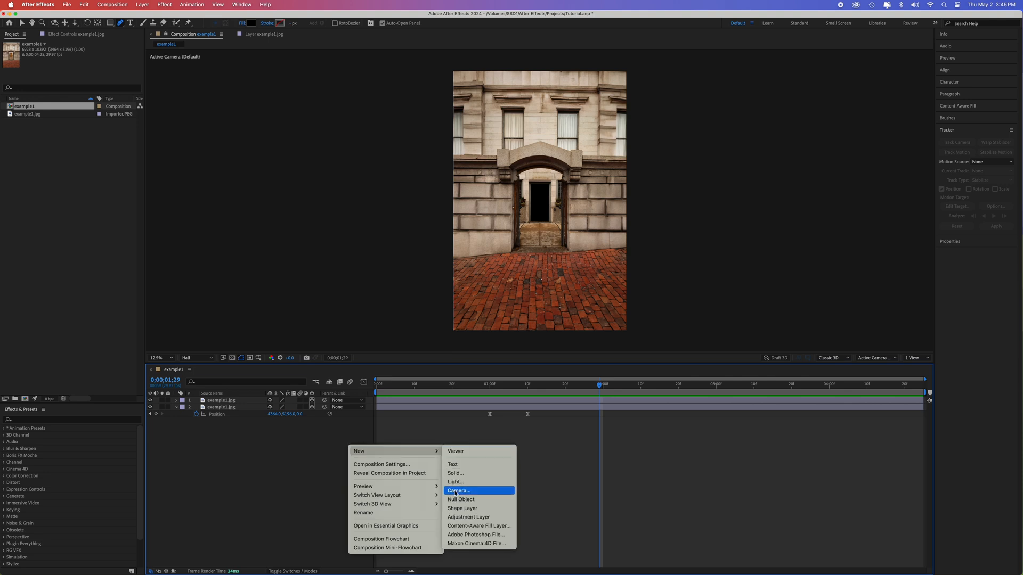
# - Add a camera, then parent example1.jpg and example2.jpg to Null 1
pyautogui.click(460, 500)
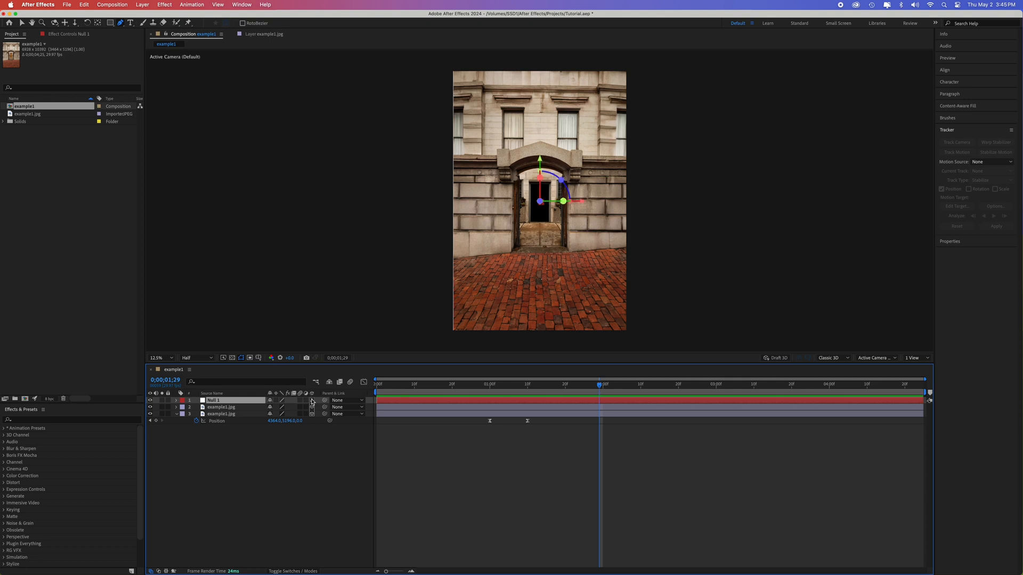
pyautogui.moveTo(246, 416)
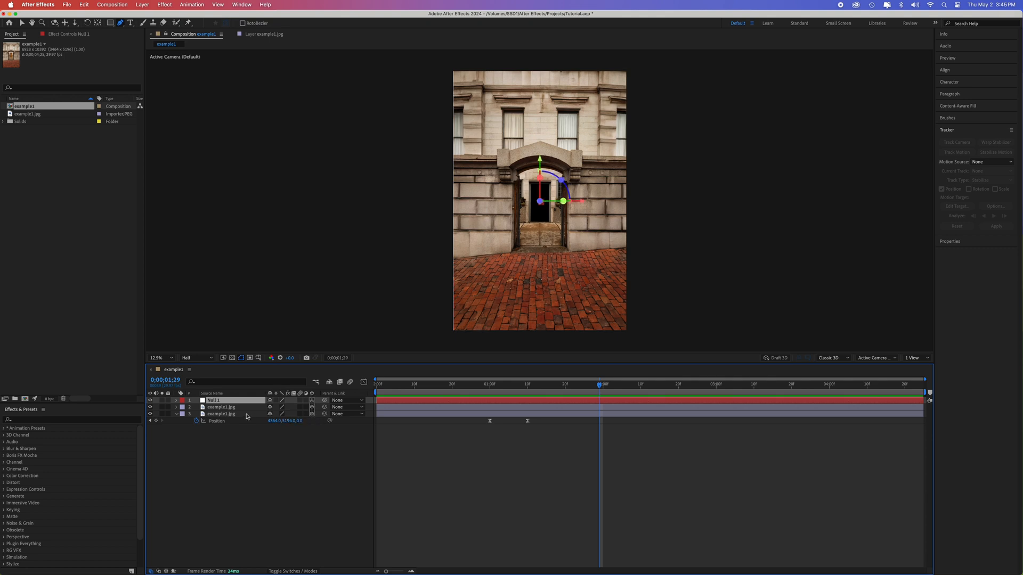
pyautogui.click(221, 407)
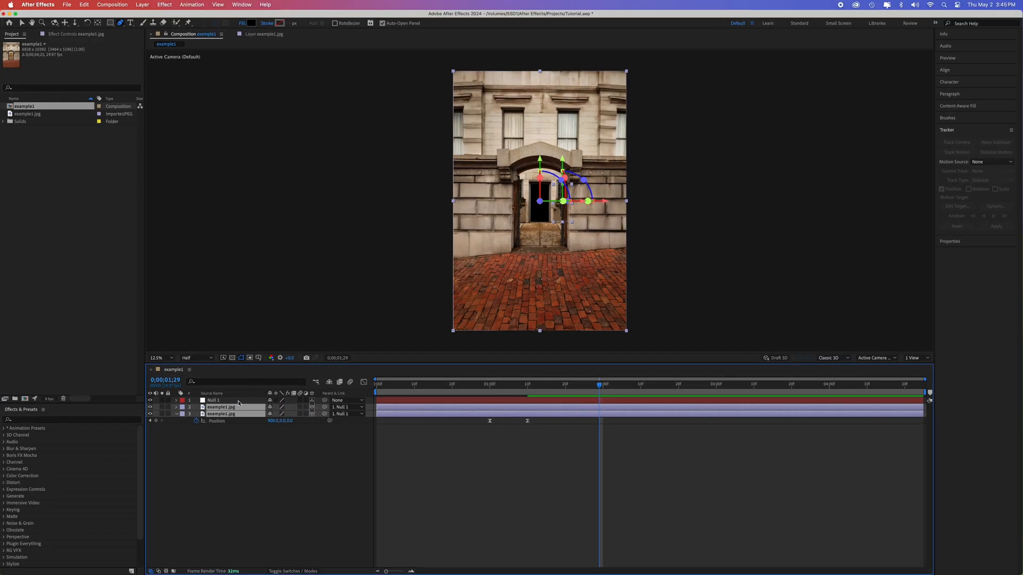
pyautogui.click(469, 384)
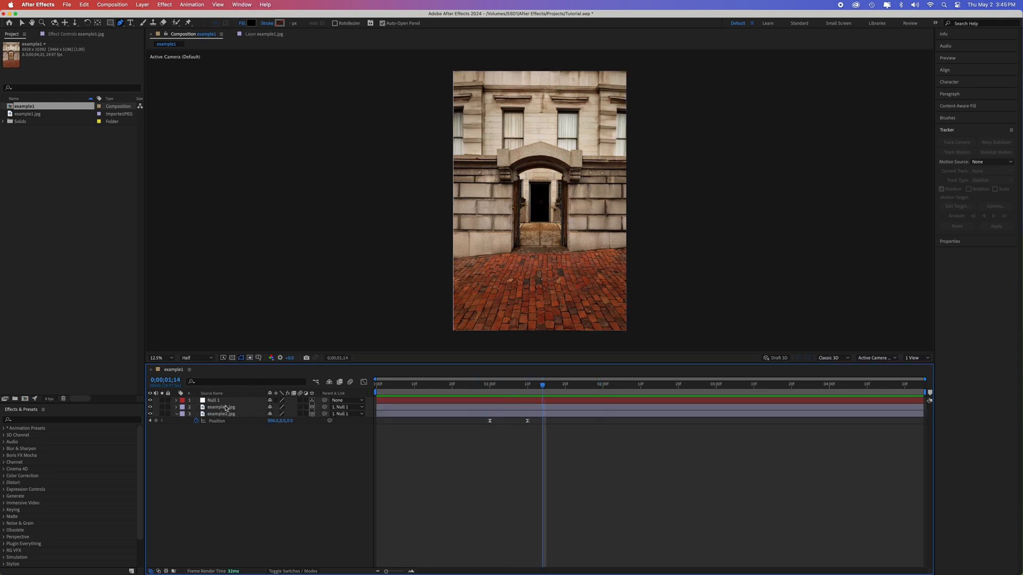
pyautogui.click(213, 400)
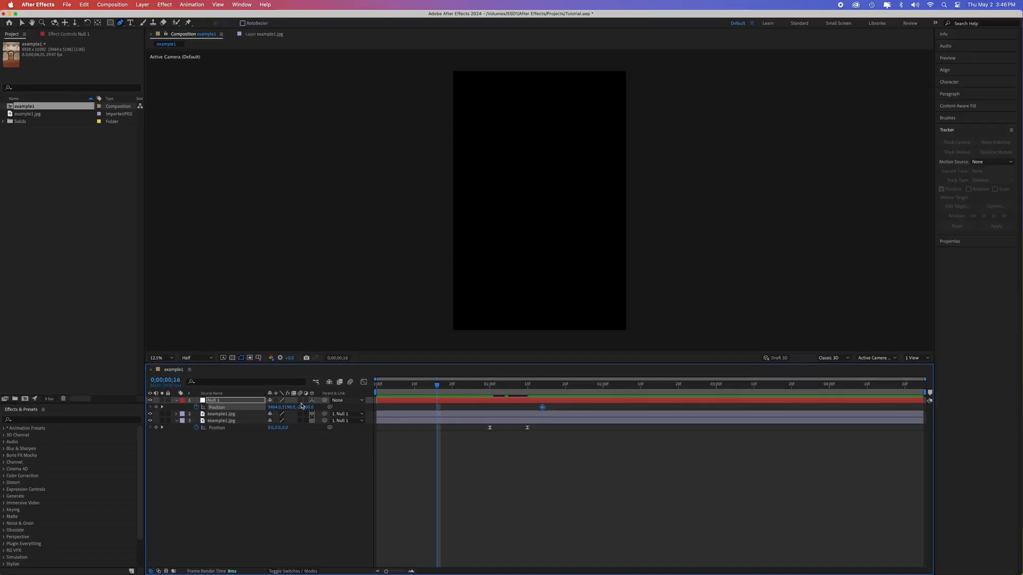
# - Key Null 1's starting Position and retime the push-in's final Position keyframe
pyautogui.rightClick(217, 407)
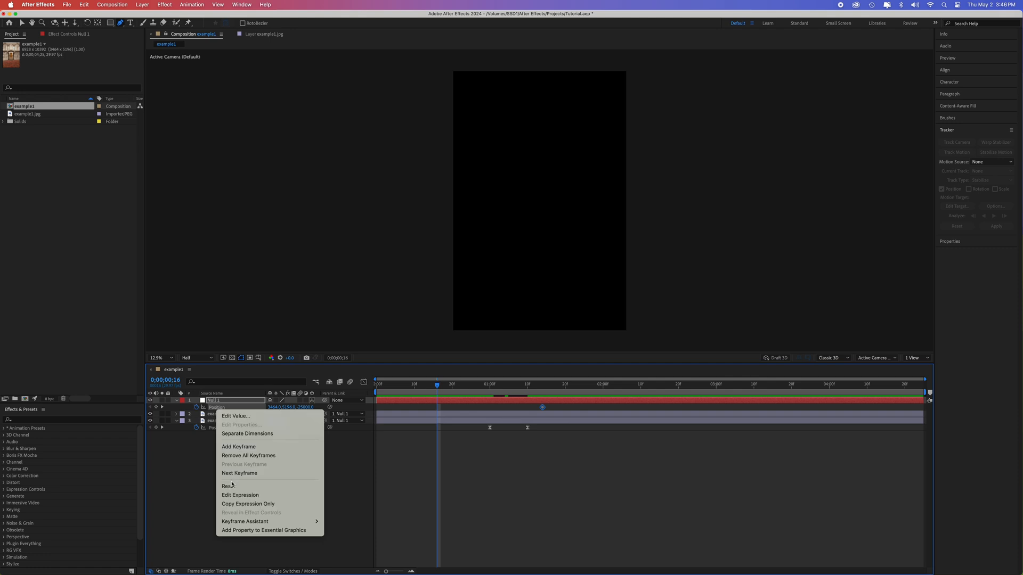
pyautogui.click(227, 486)
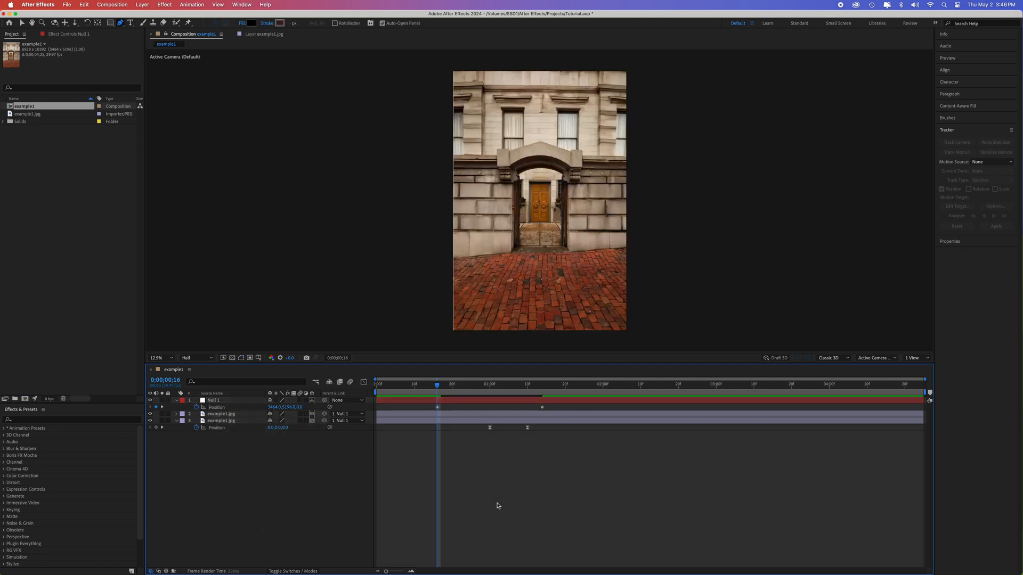
pyautogui.click(489, 384)
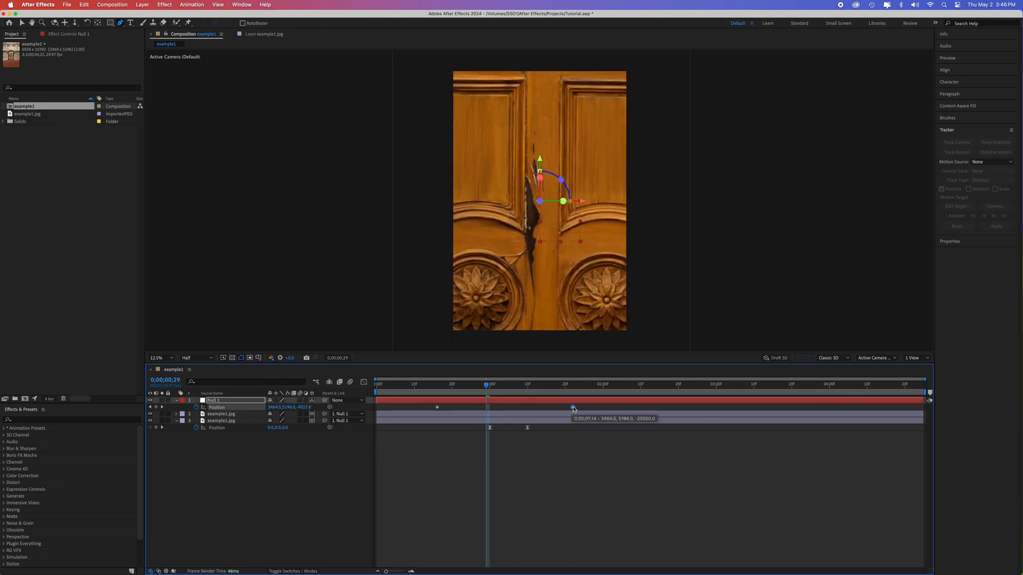
pyautogui.click(512, 384)
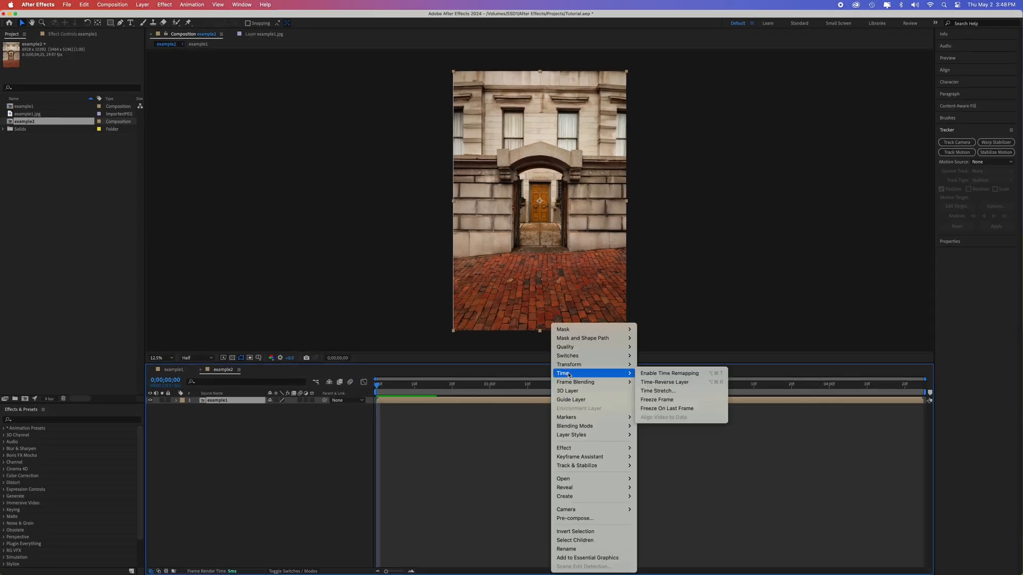
# - Scrub the example2 comp, then switch back to the example1 timeline tab
pyautogui.click(656, 399)
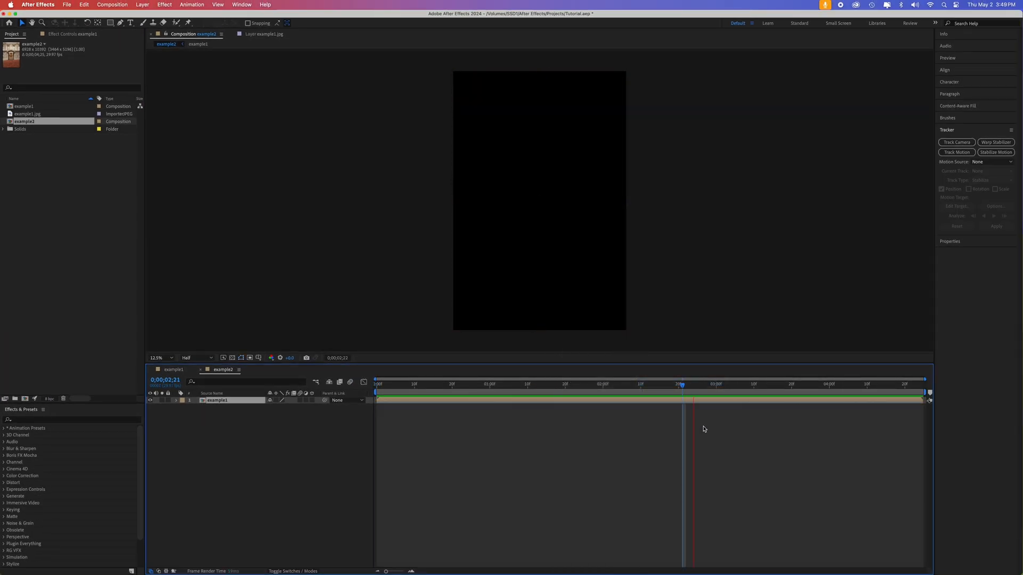
pyautogui.click(654, 385)
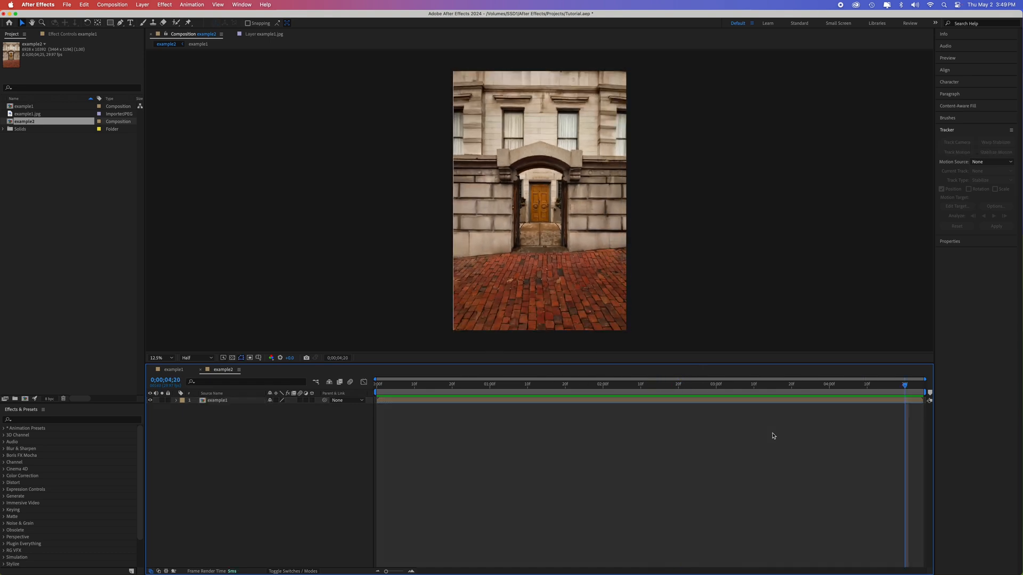
pyautogui.moveTo(702, 436)
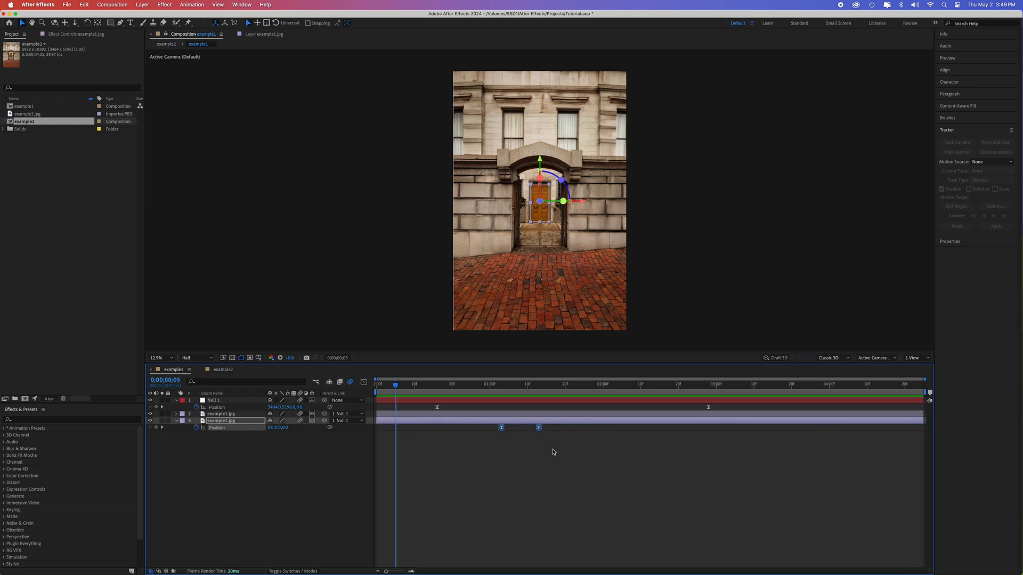
# - Delete the door layer's Position keyframes and move its anchor point to the left edge
pyautogui.click(221, 421)
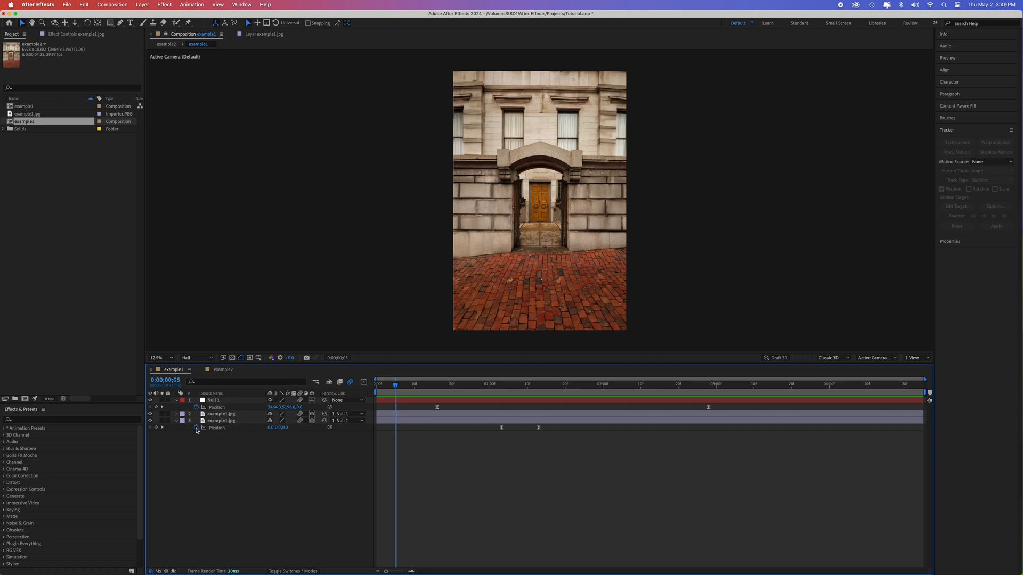
pyautogui.click(222, 421)
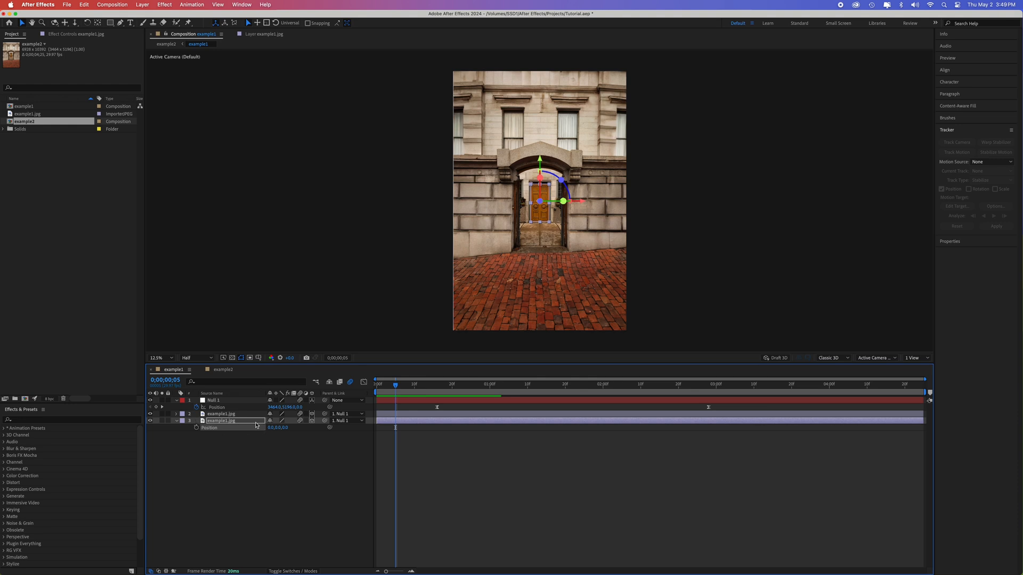
pyautogui.doubleClick(220, 420)
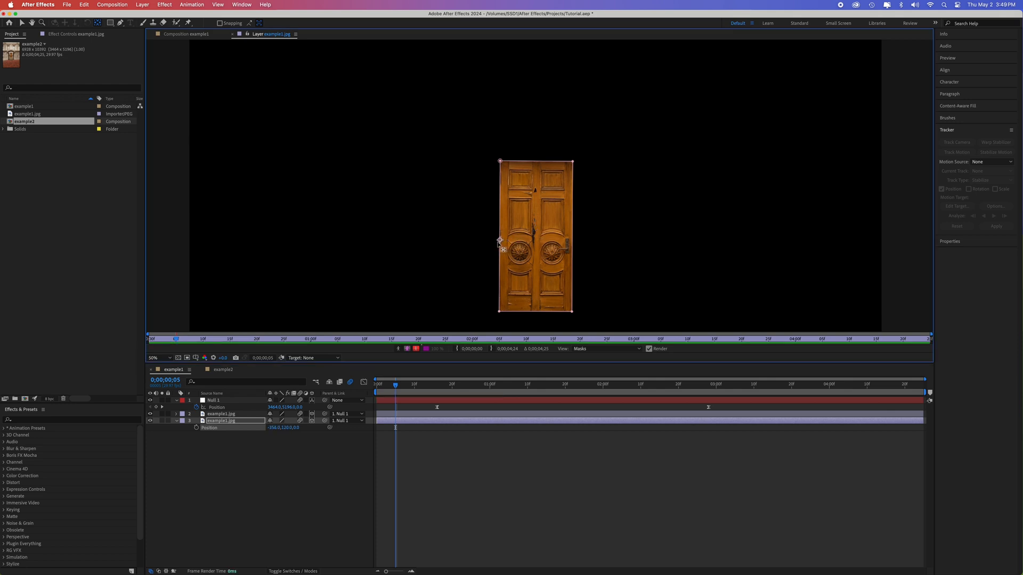
pyautogui.click(186, 34)
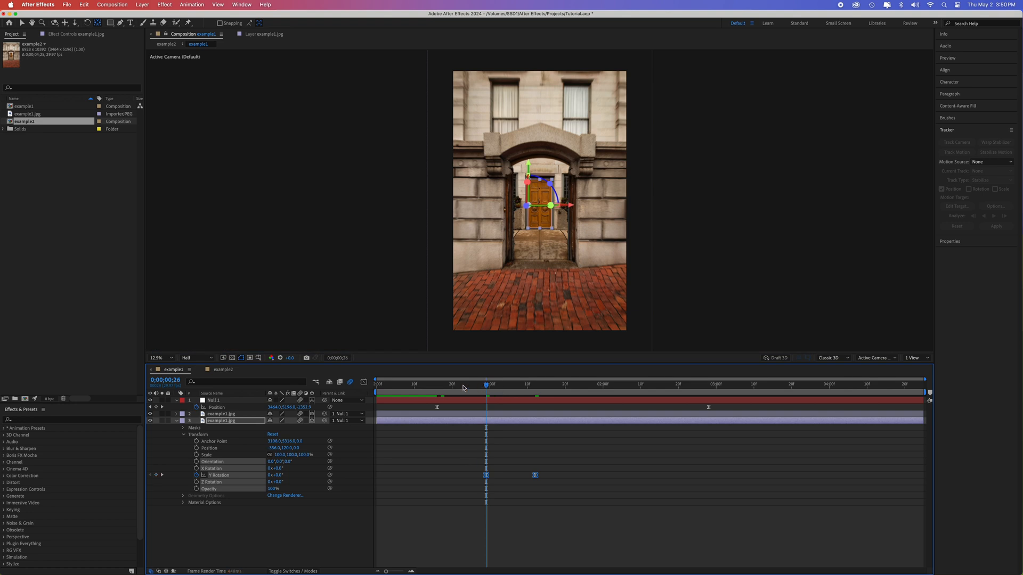
pyautogui.click(418, 384)
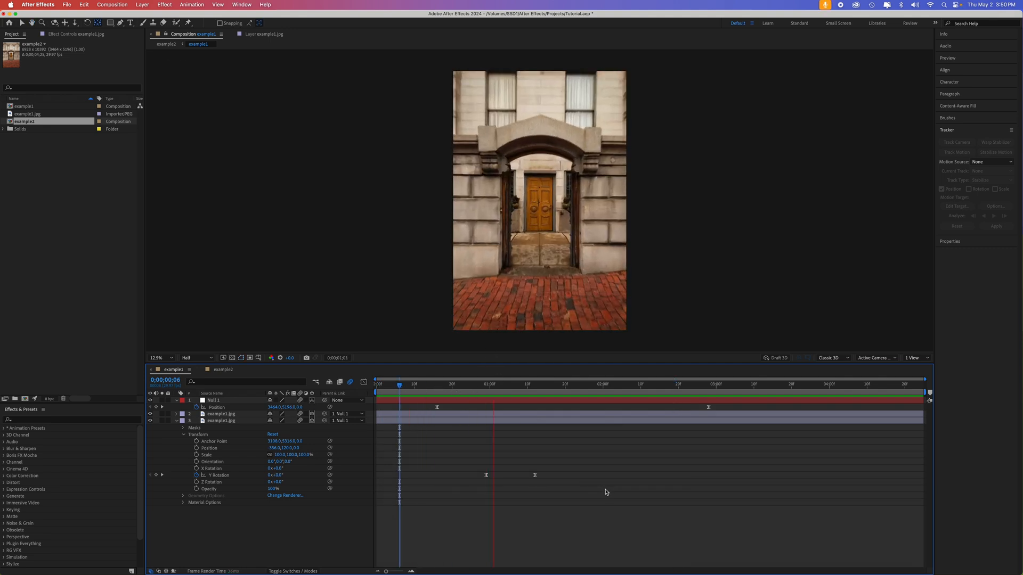
pyautogui.click(718, 384)
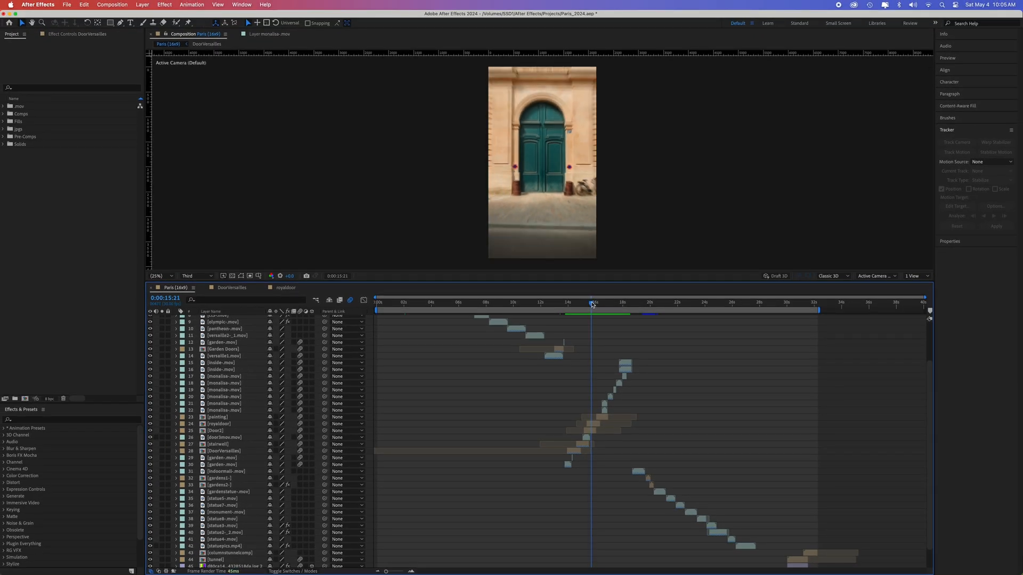
# - Scrub the Paris (16x9) timeline to where the green doors open
pyautogui.click(587, 303)
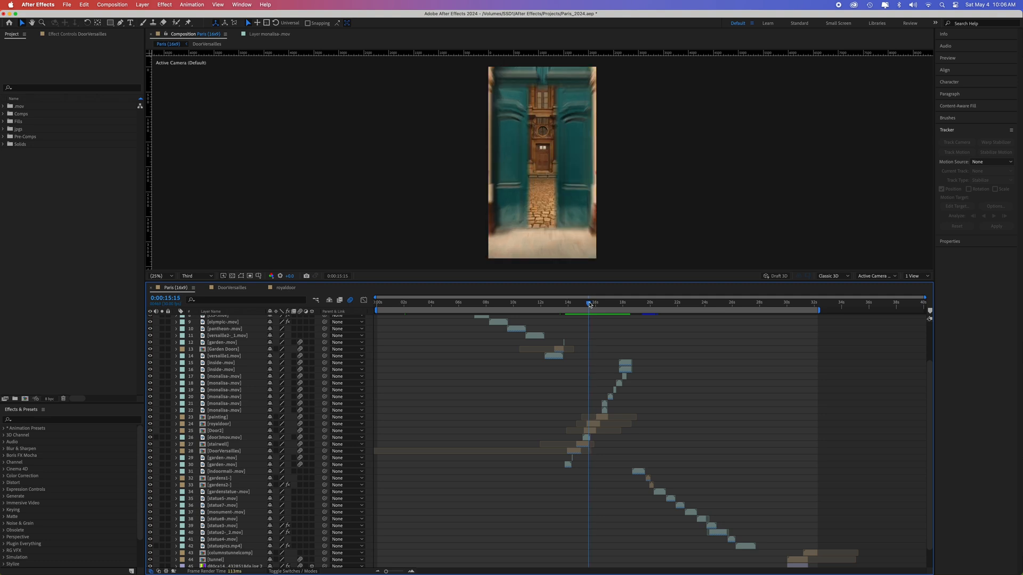